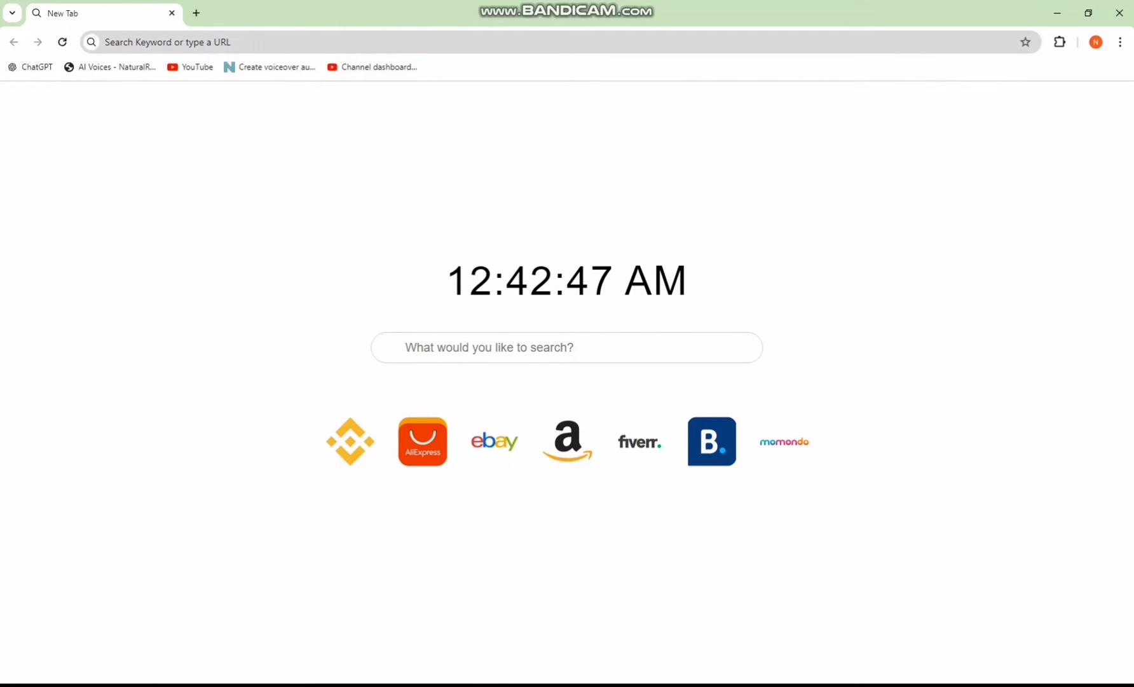
- Open the Stylus listing in the Chrome Web Store beside the Violentmonkey tab
left_click(289, 41)
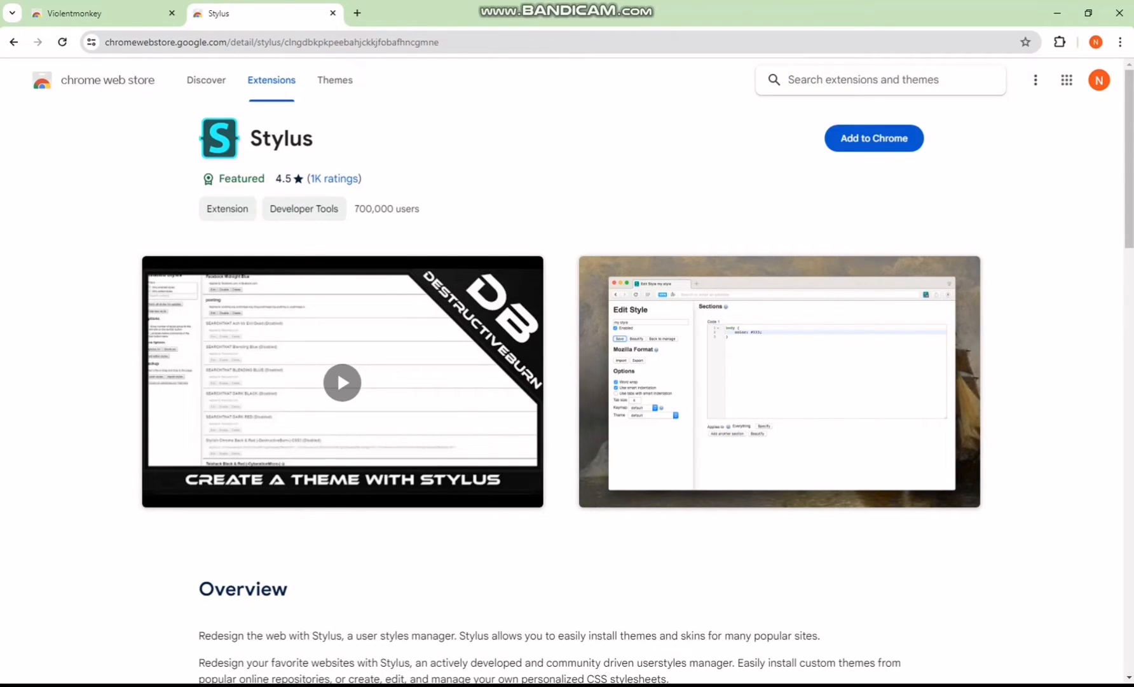
- Add Stylus to Chrome and switch to the 'Revert the new ui changes' userscript install page
left_click(873, 138)
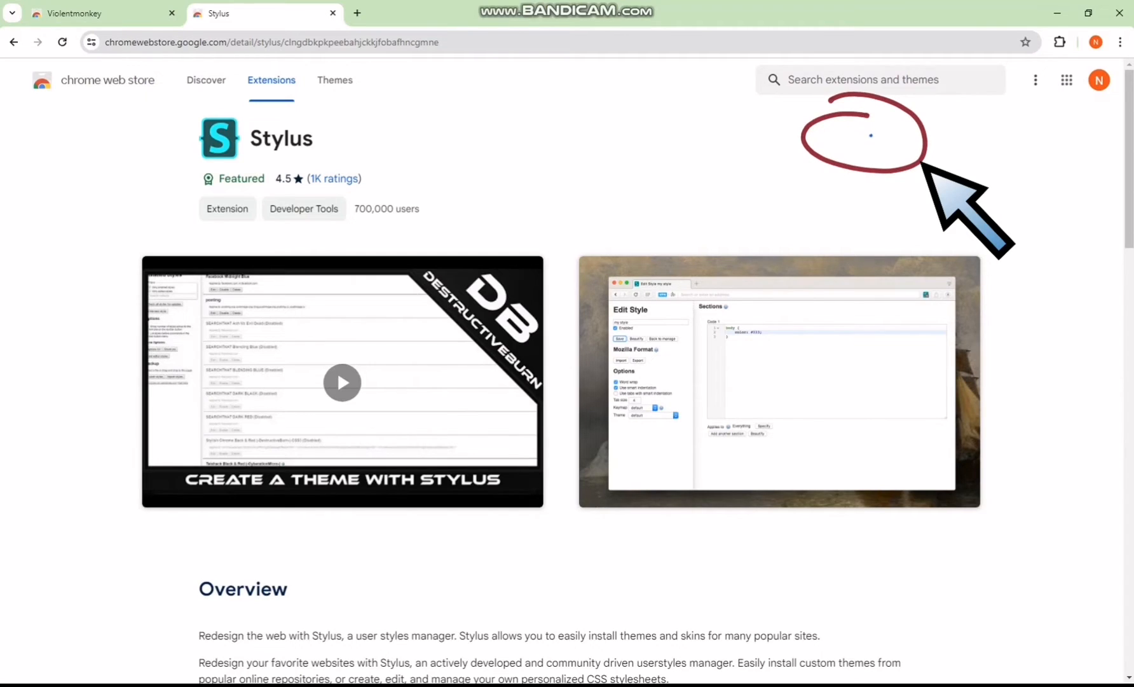
left_click(357, 13)
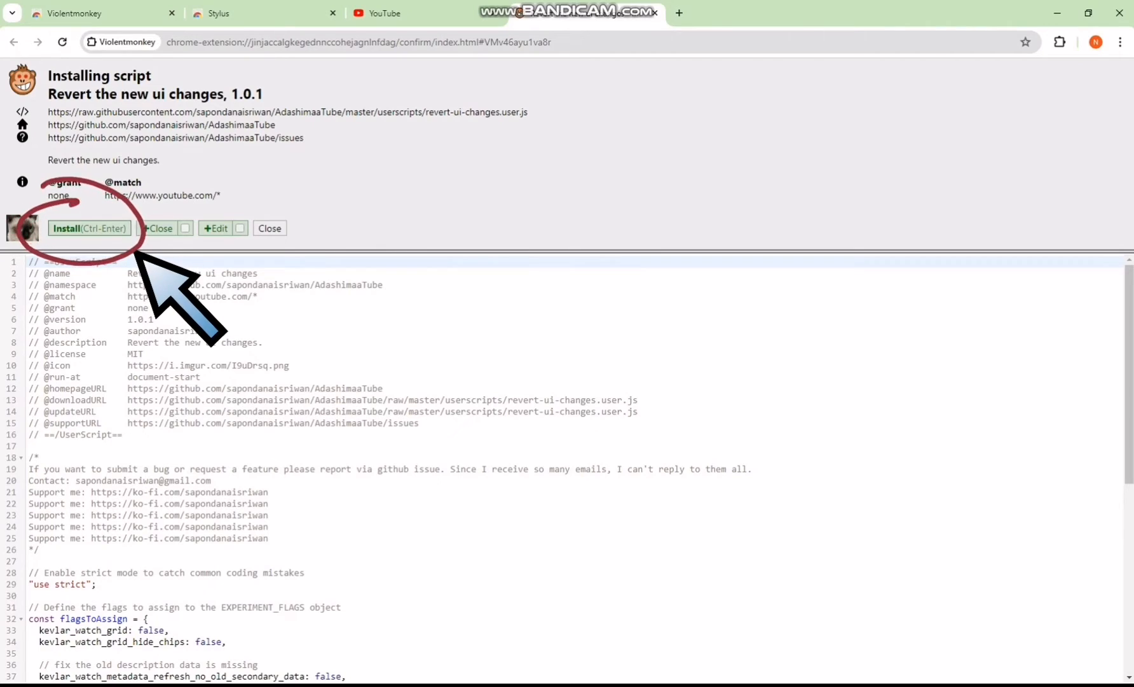
- Install the 'Revert the new ui changes' script and switch to the 'Revert video list' style page
left_click(89, 228)
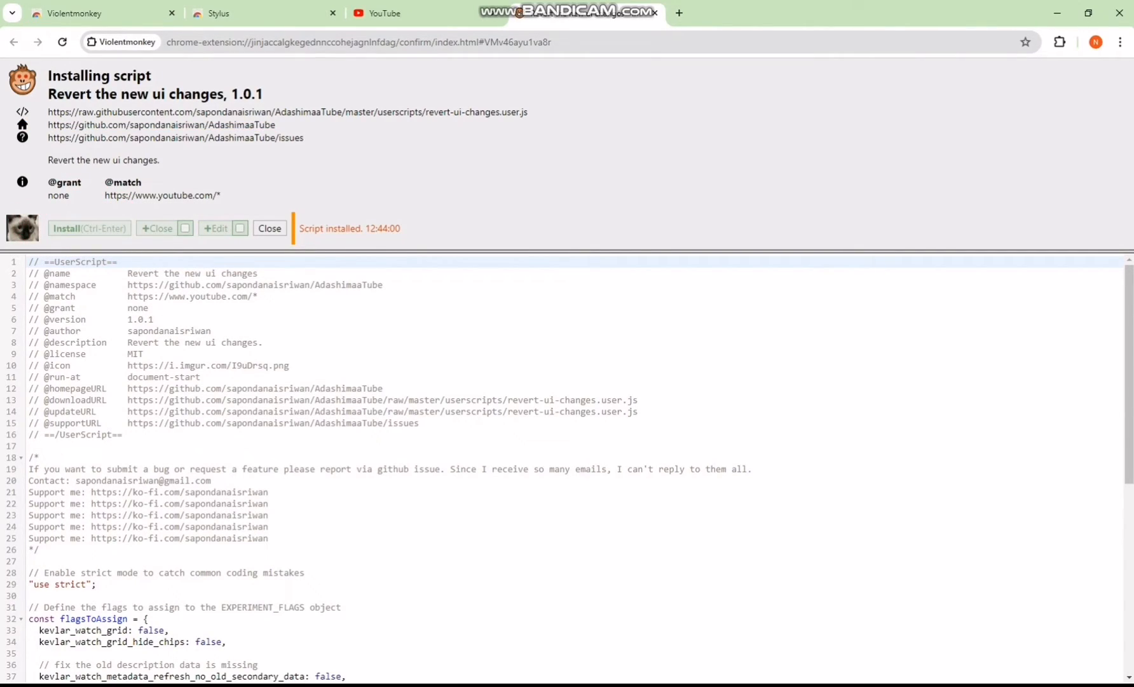
left_click(840, 13)
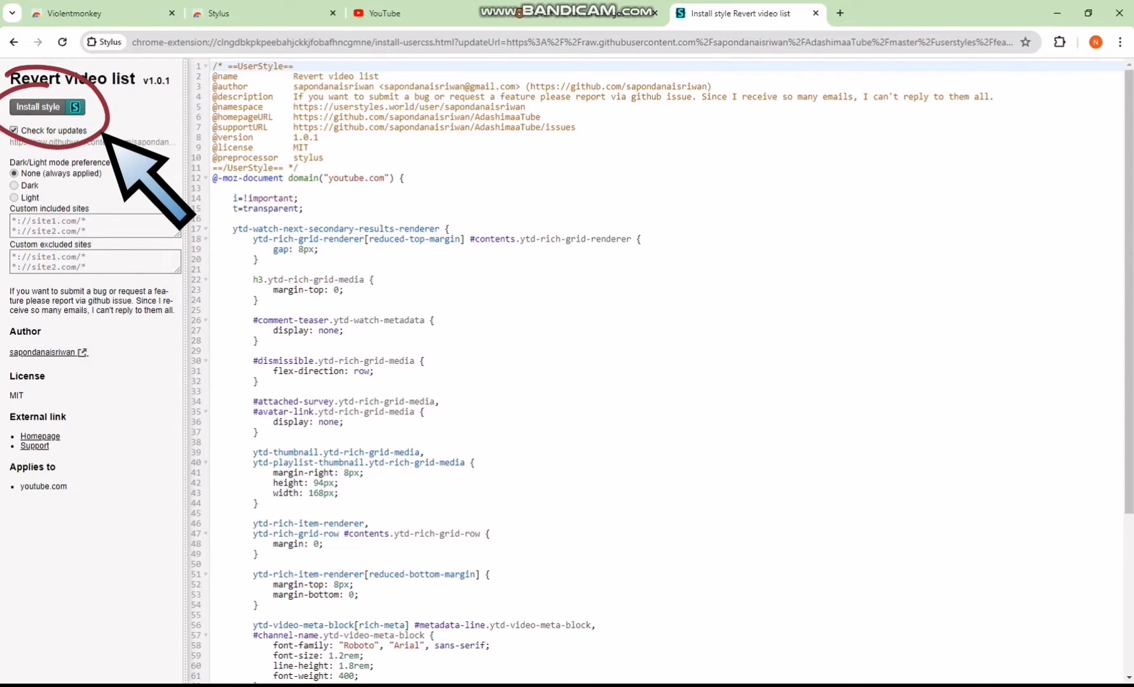
- Install the 'Revert video list' style in Stylus
left_click(39, 107)
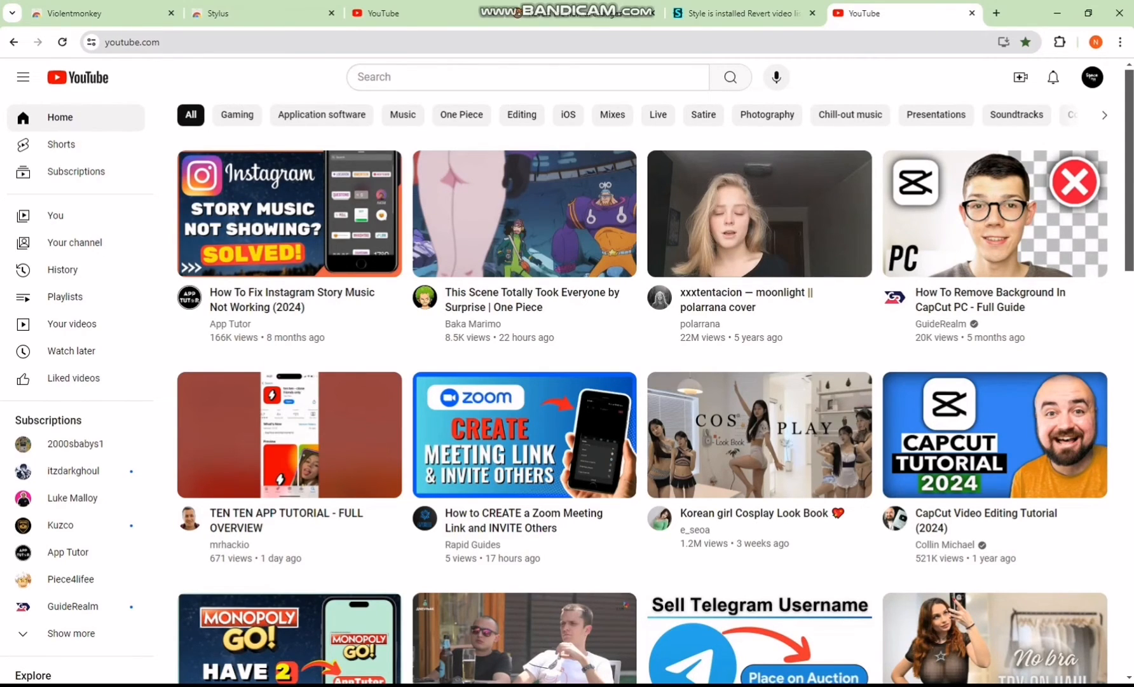
- Scroll the YouTube home feed, then add uBlock Origin to Chrome from a new tab
scroll("down", 3)
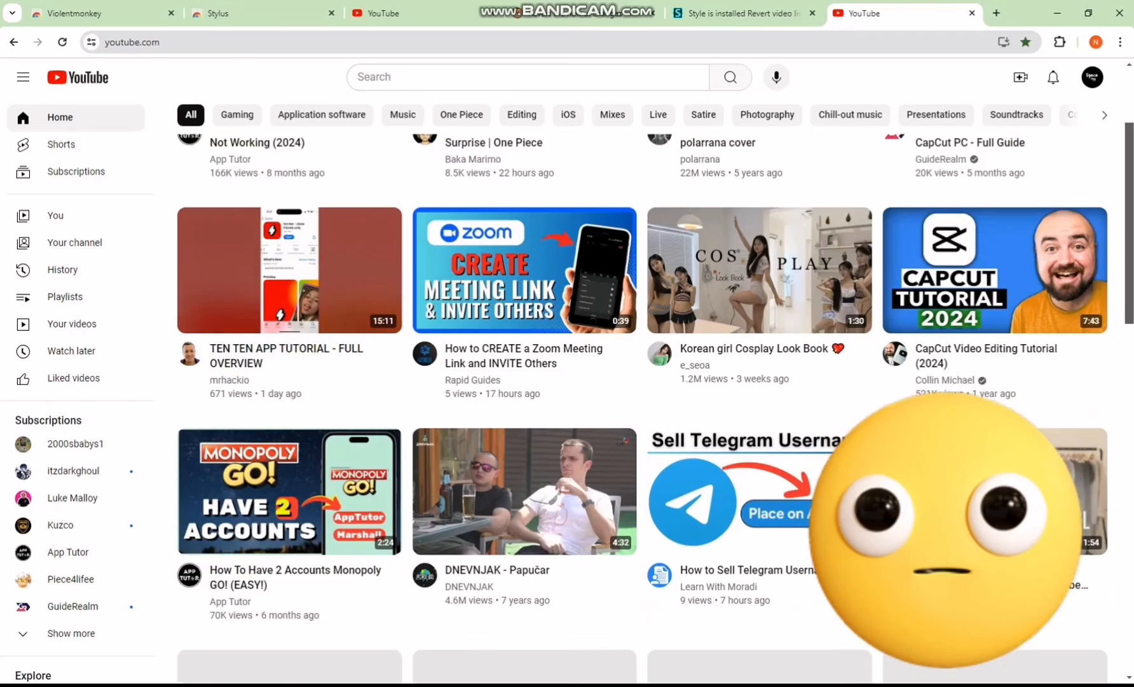
scroll("down", 3)
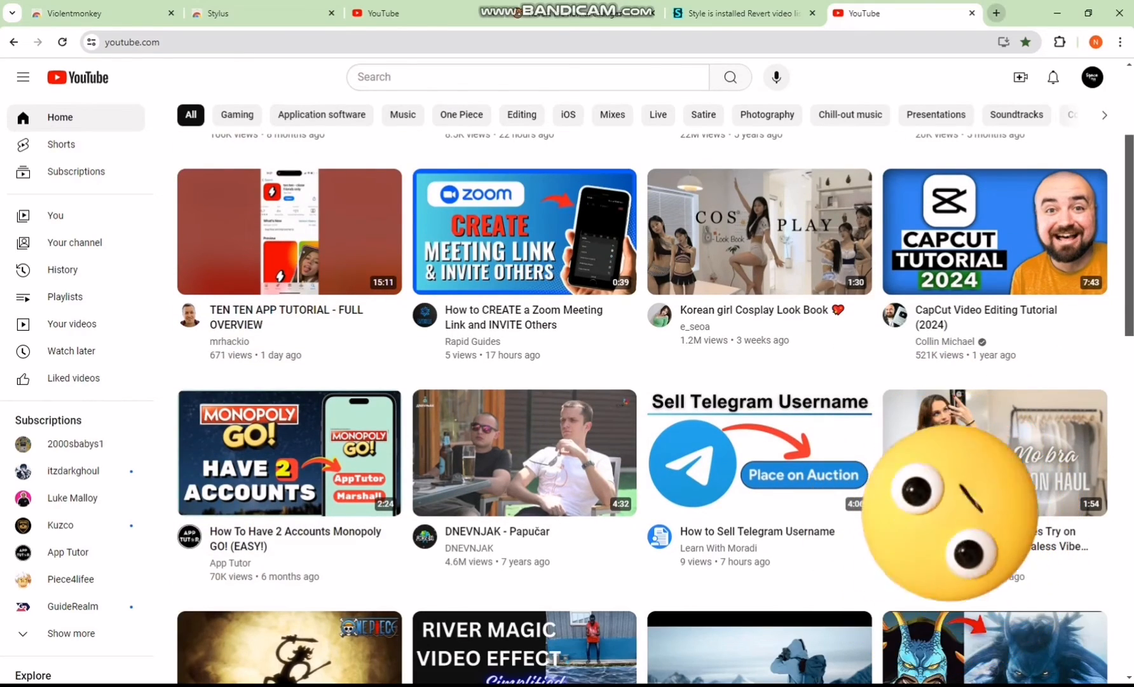
left_click(997, 13)
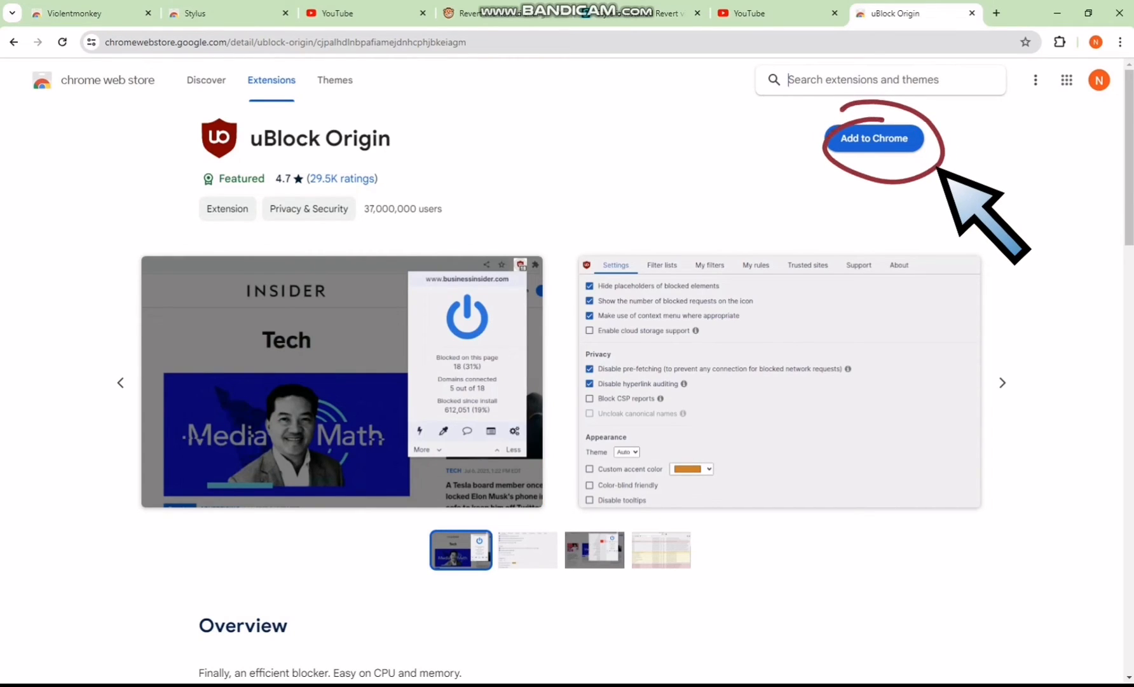
left_click(997, 13)
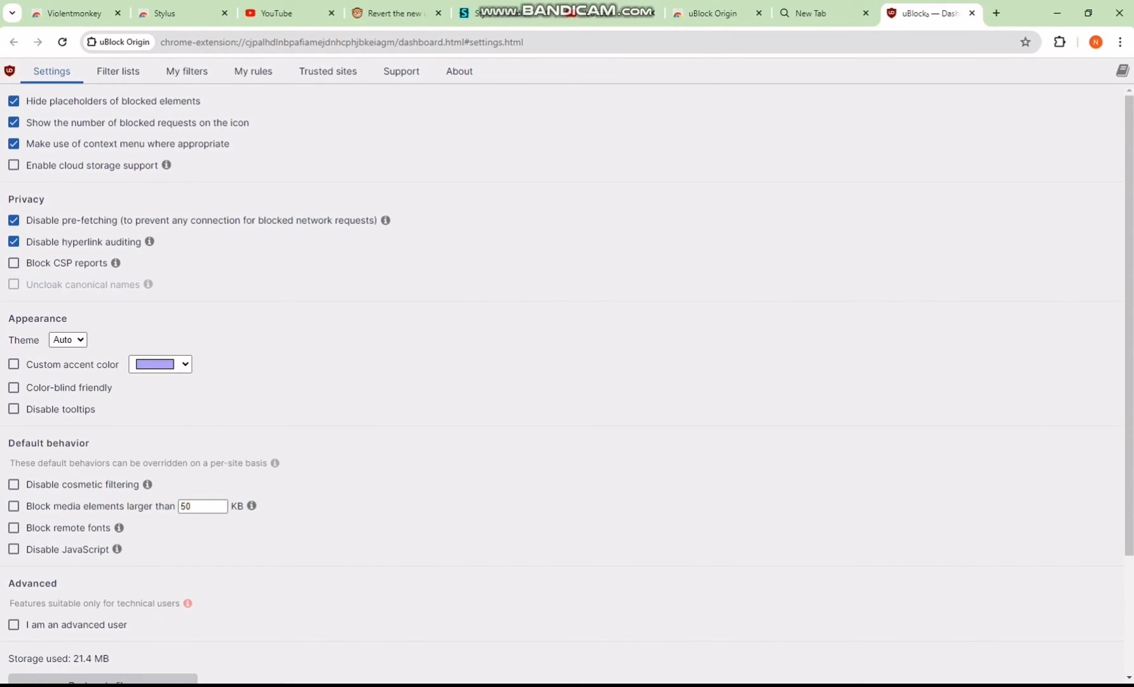
- Add the youtube.com chips-wrapper filter in My filters and apply the changes
left_click(187, 71)
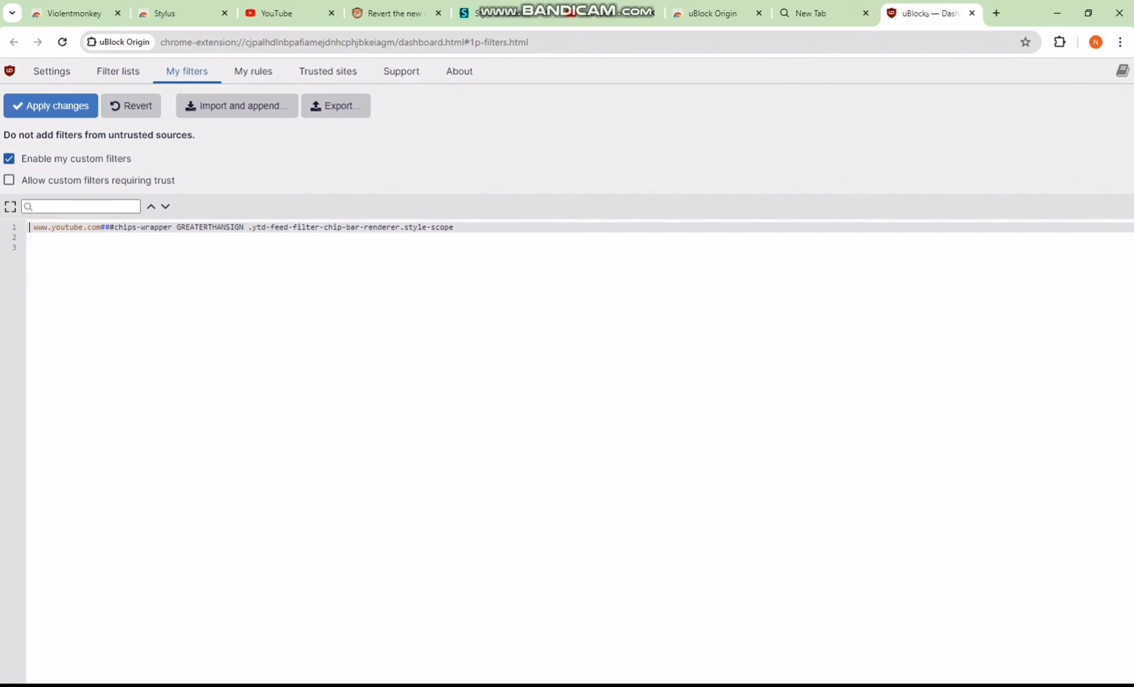
left_click(51, 106)
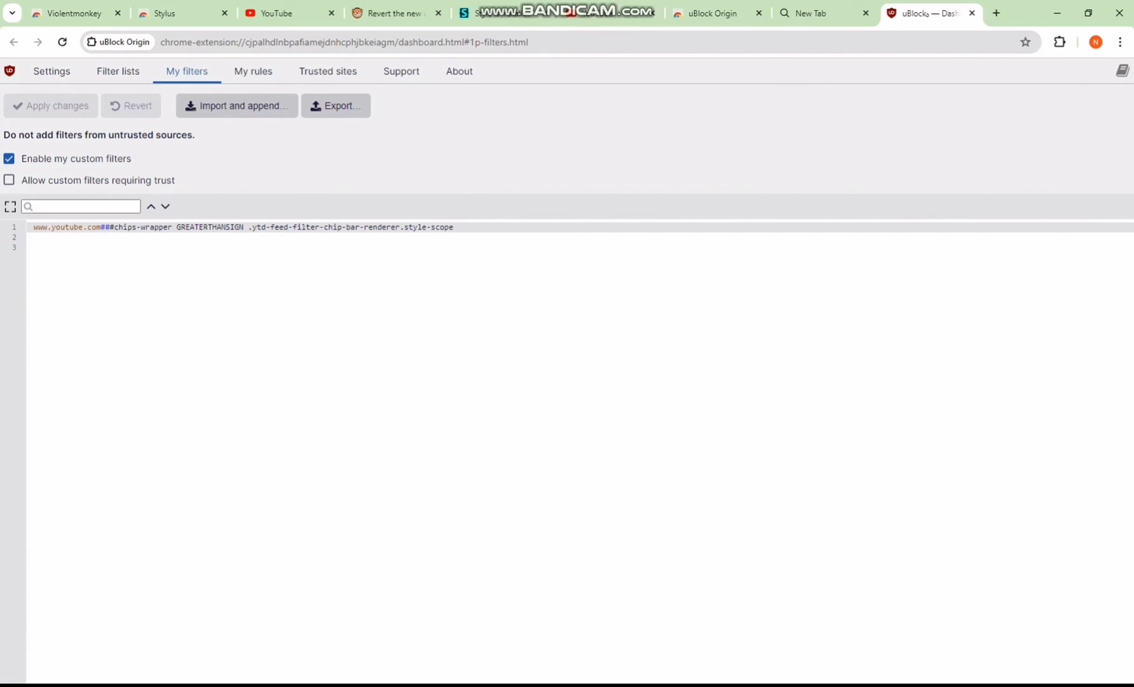